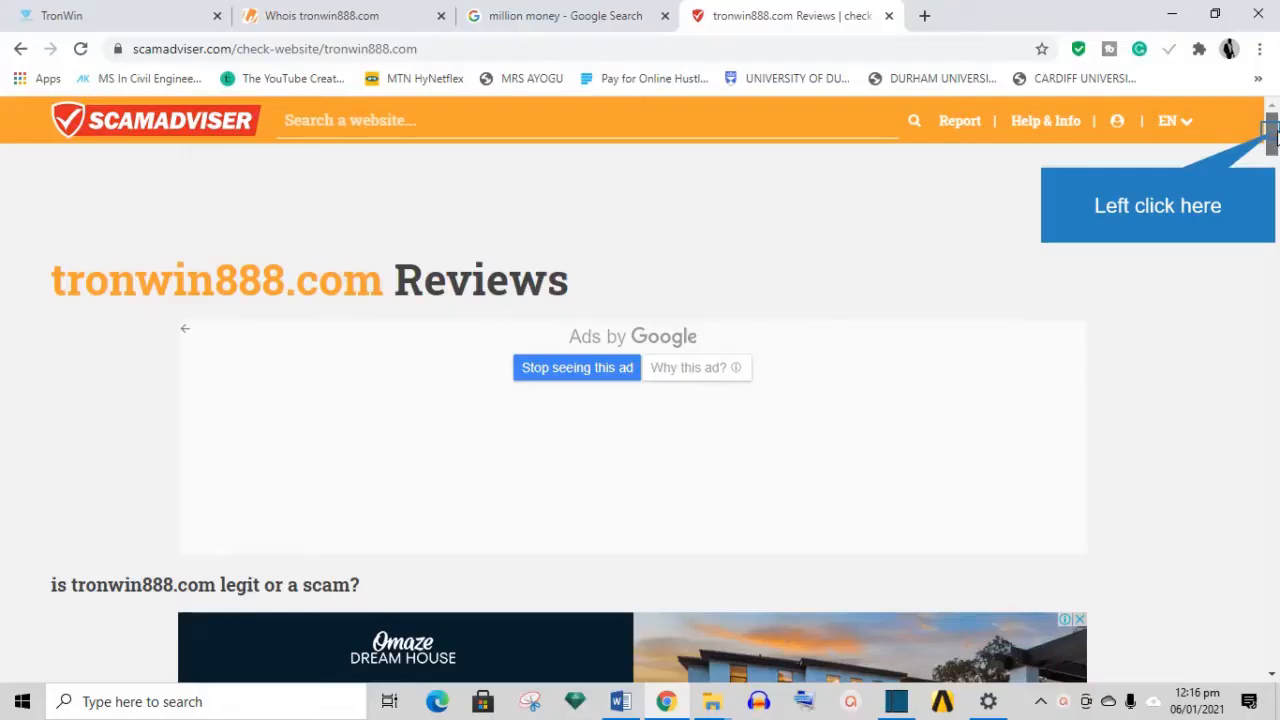
scroll(down, 3)
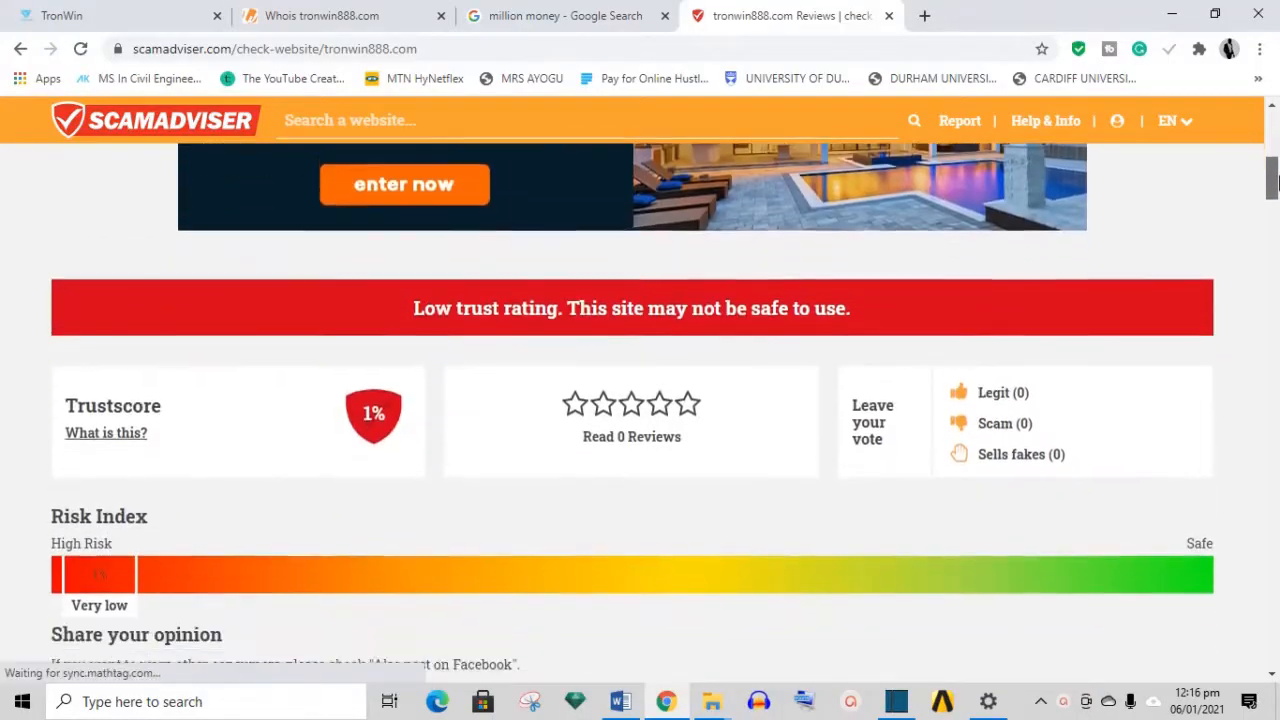
scroll(down, 3)
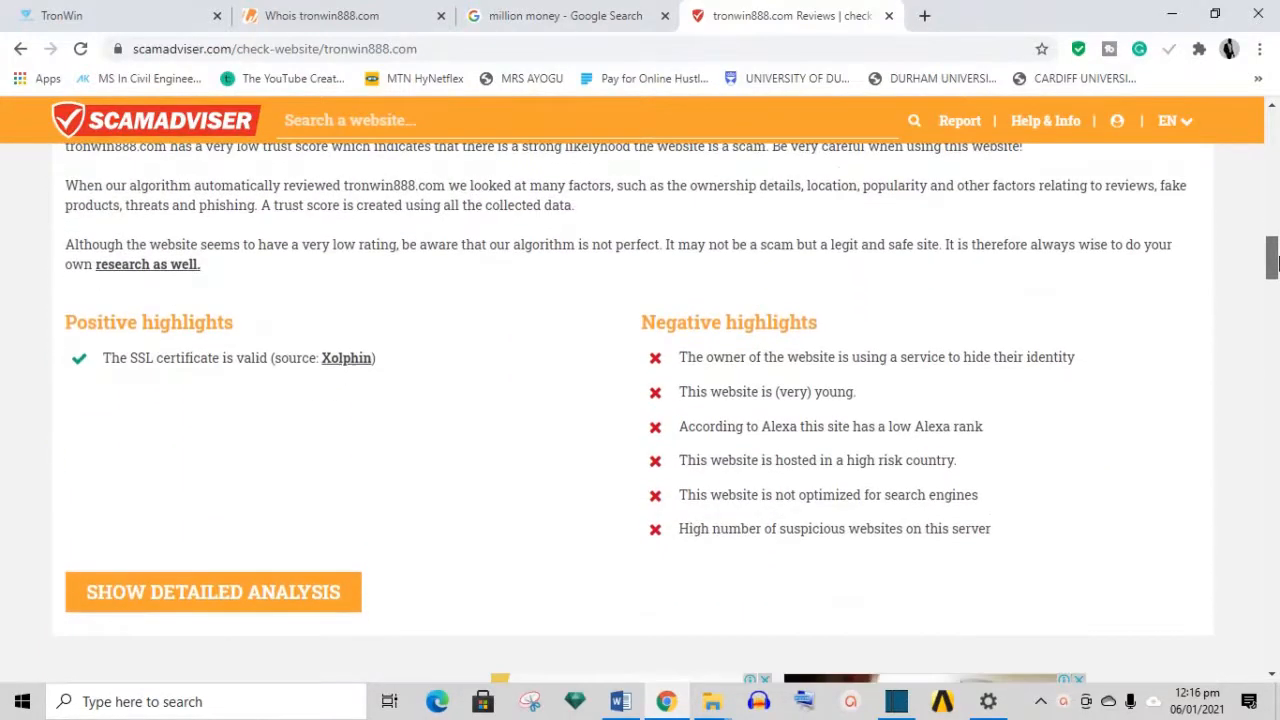
scroll(down, 3)
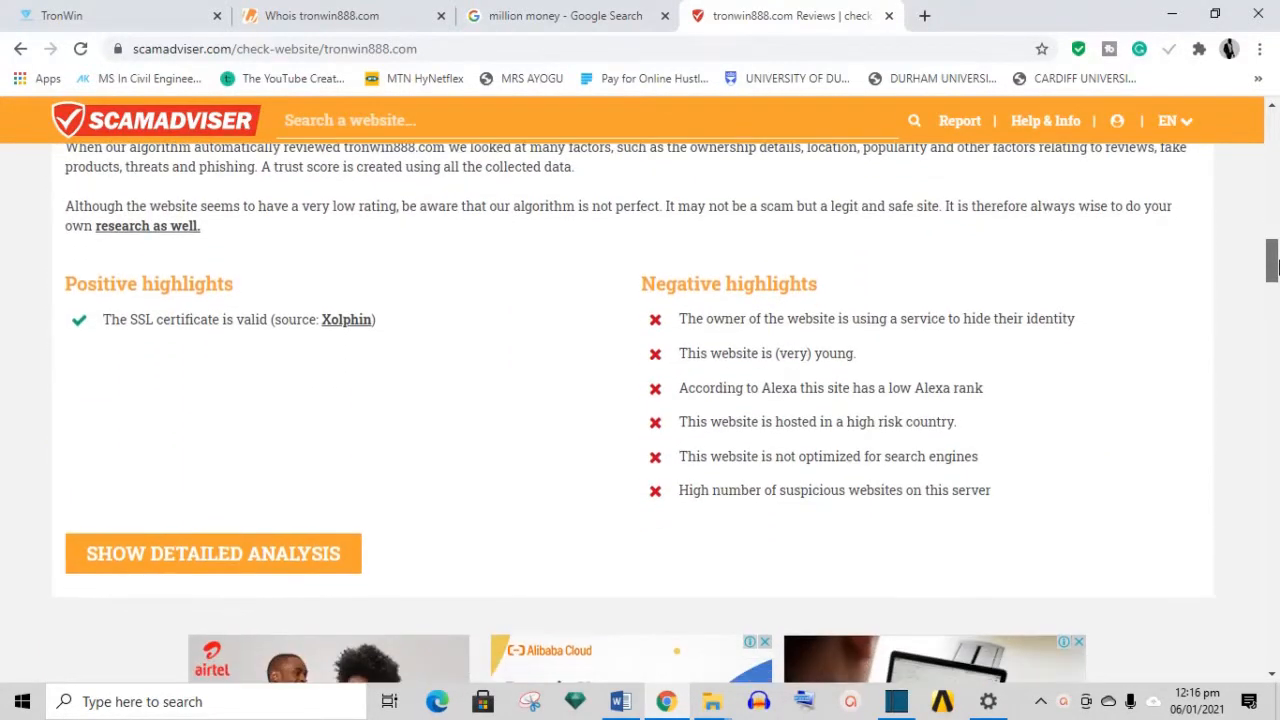